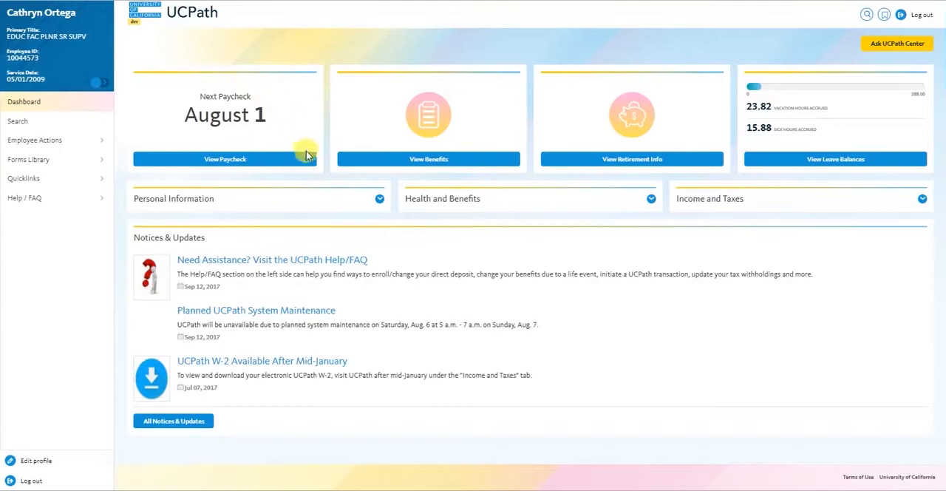
mouse_move(372, 124)
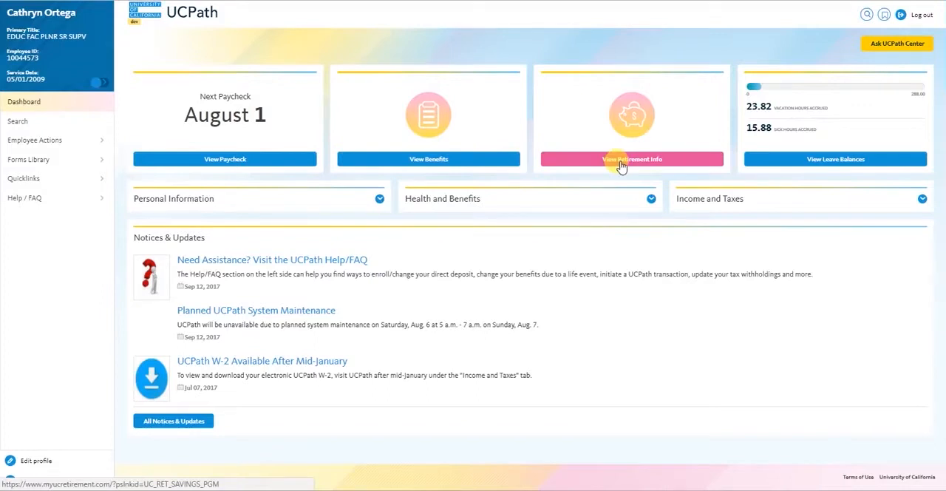
mouse_move(833, 158)
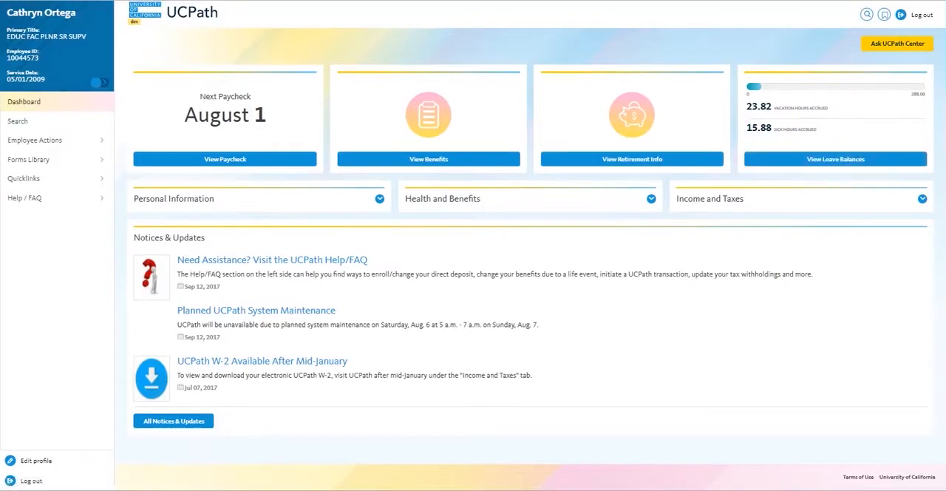
mouse_move(370, 54)
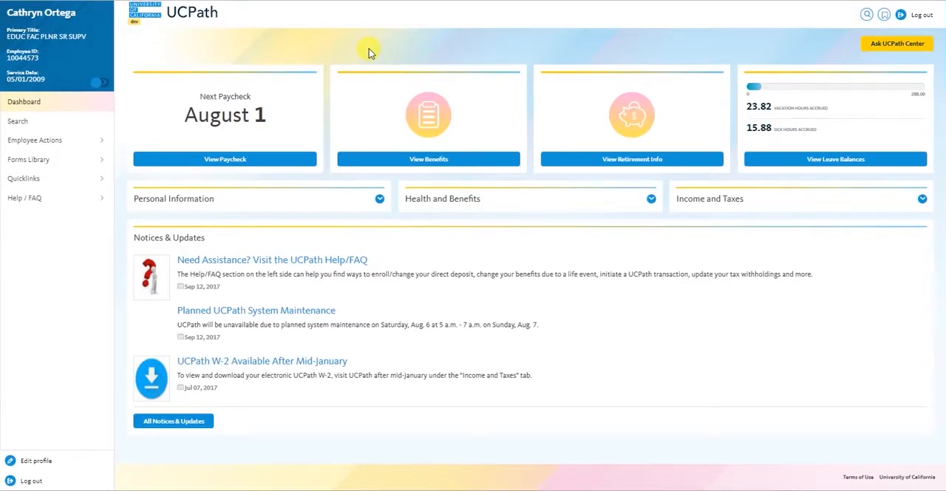
Step: Expand Personal Information, Health and Benefits, and Income and Taxes to reveal coverage, withholding and W-2 links
left_click(174, 198)
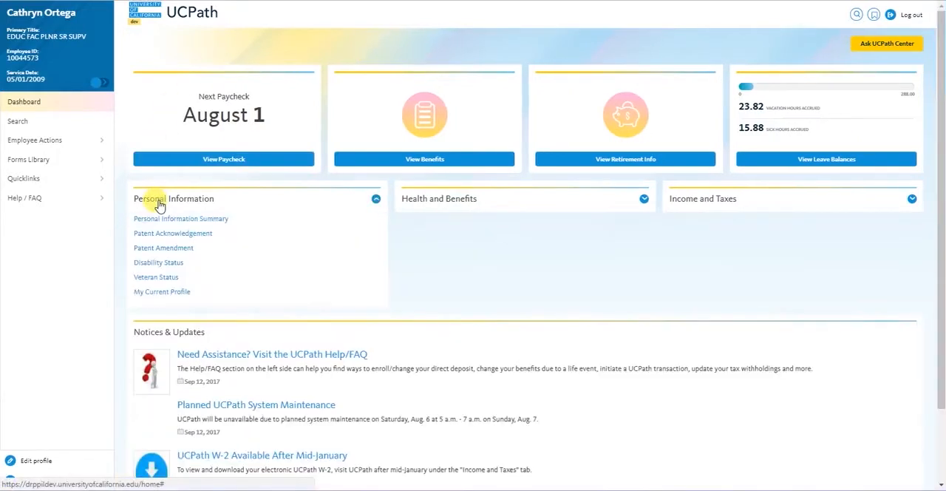
left_click(439, 198)
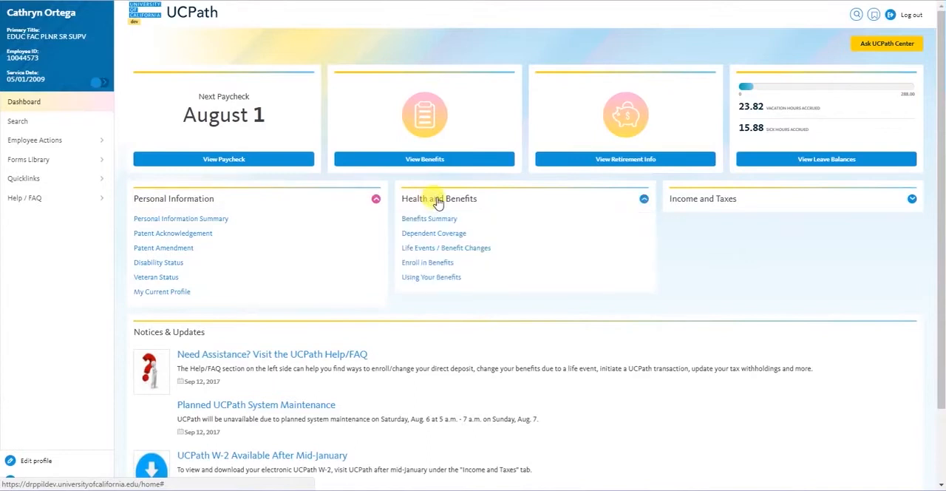
left_click(911, 198)
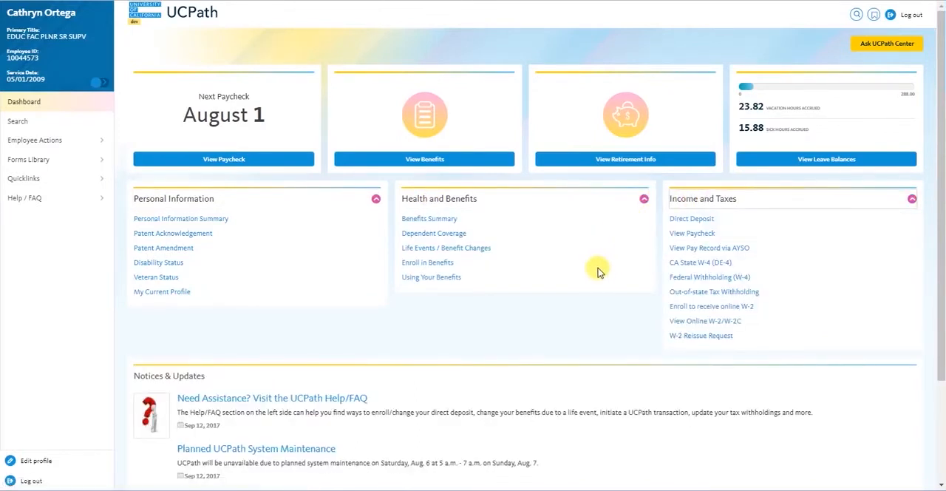
scroll("down", 3)
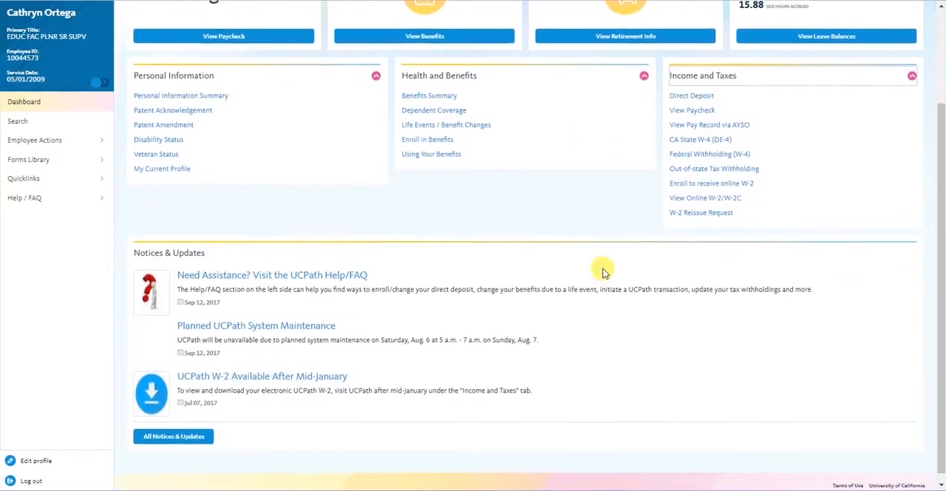
scroll("down", 3)
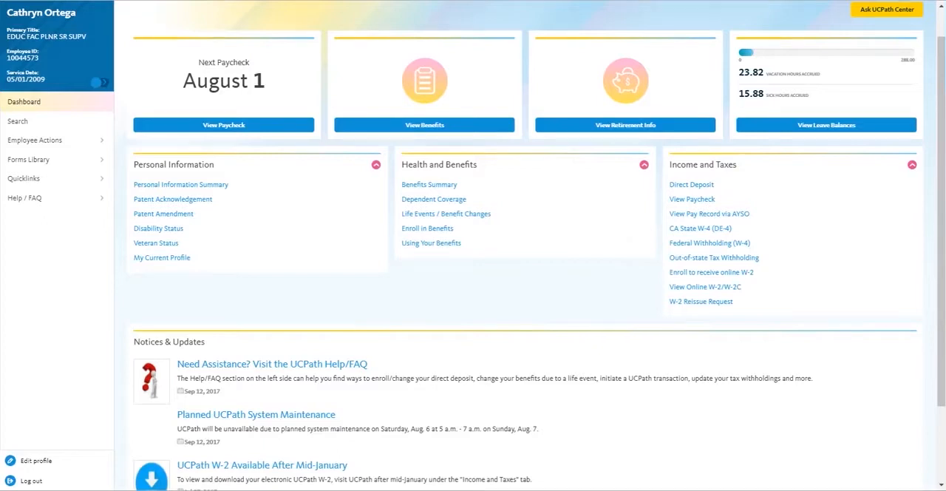
Step: Review name and phone details in the Personal Information Summary before heading to Direct Deposit
left_click(180, 184)
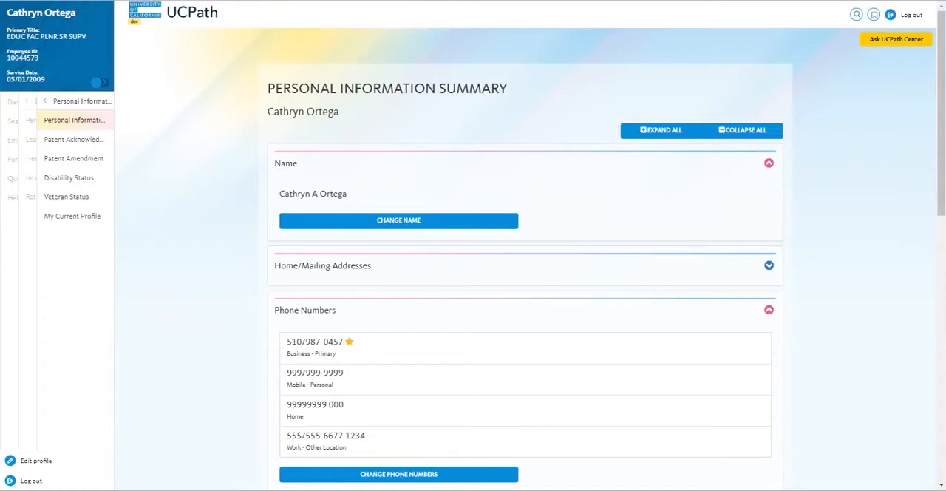
mouse_move(349, 11)
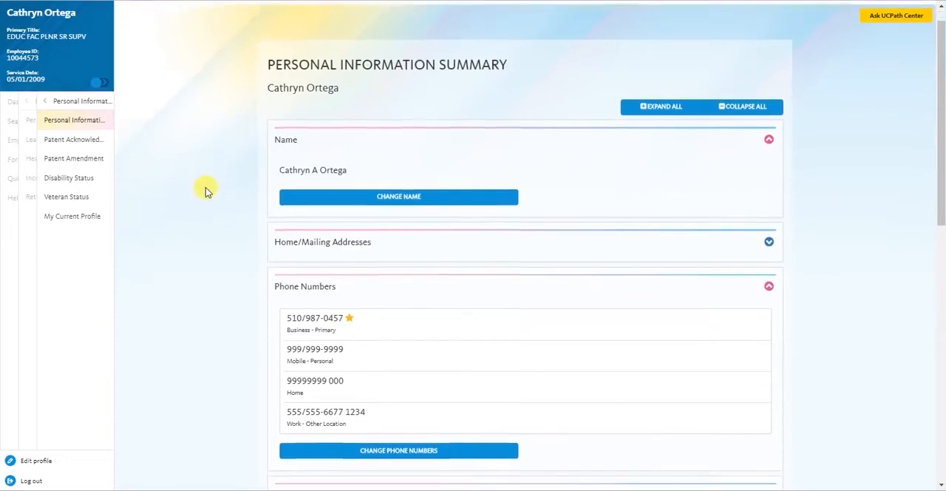
scroll("down", 3)
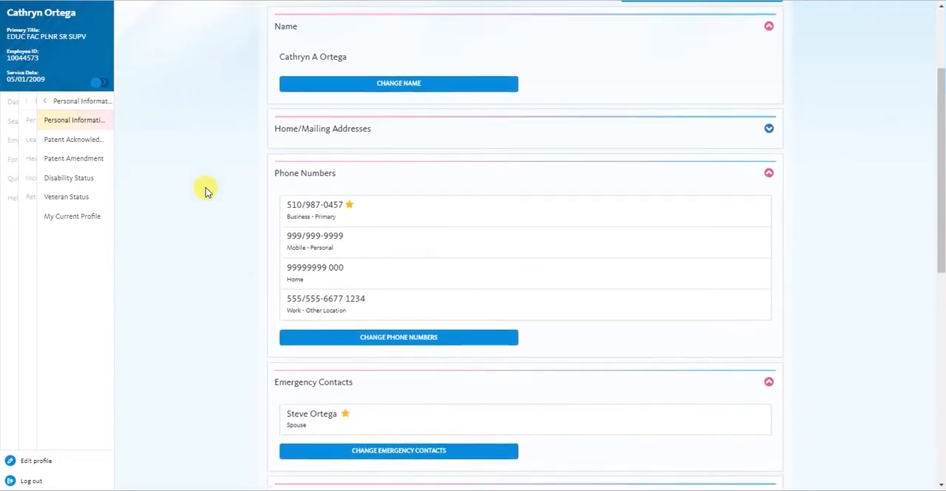
scroll("down", 3)
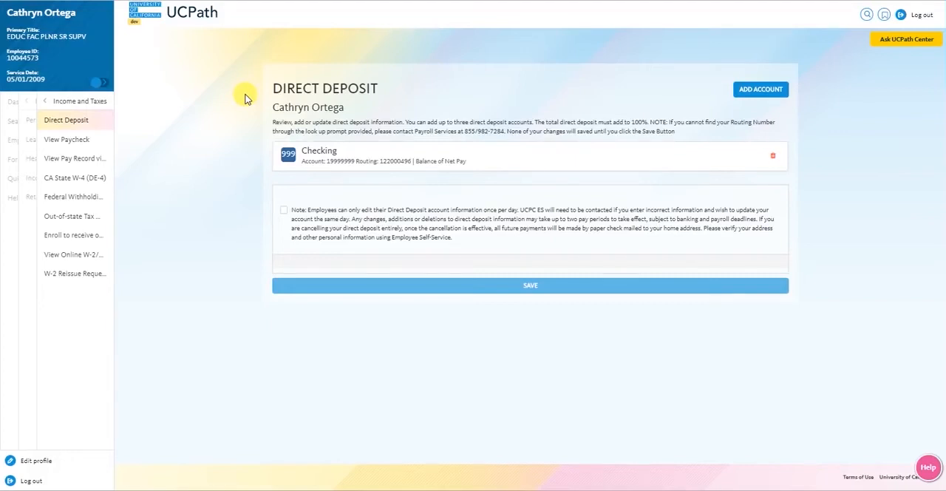
left_click(67, 139)
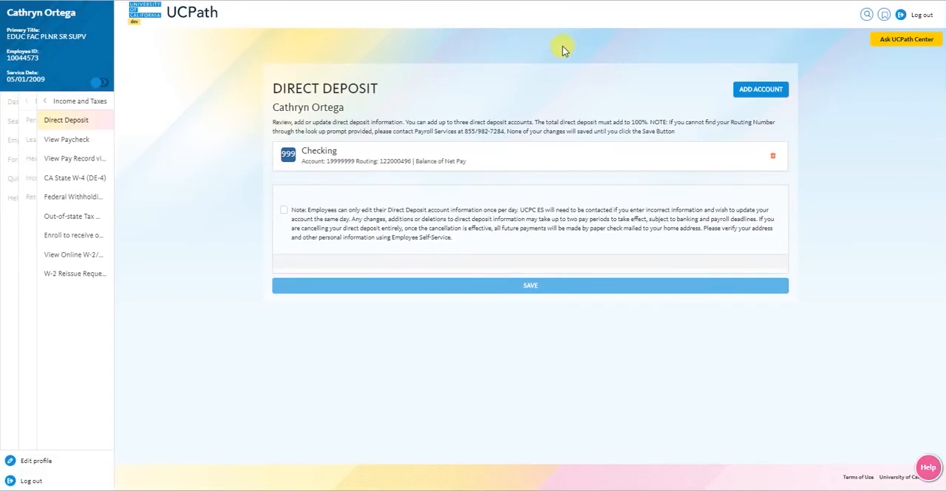
mouse_move(633, 49)
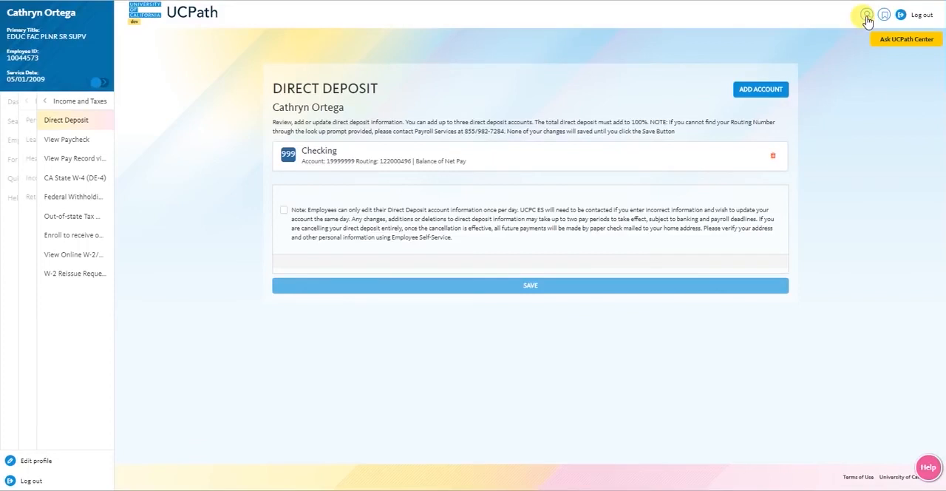
mouse_move(849, 227)
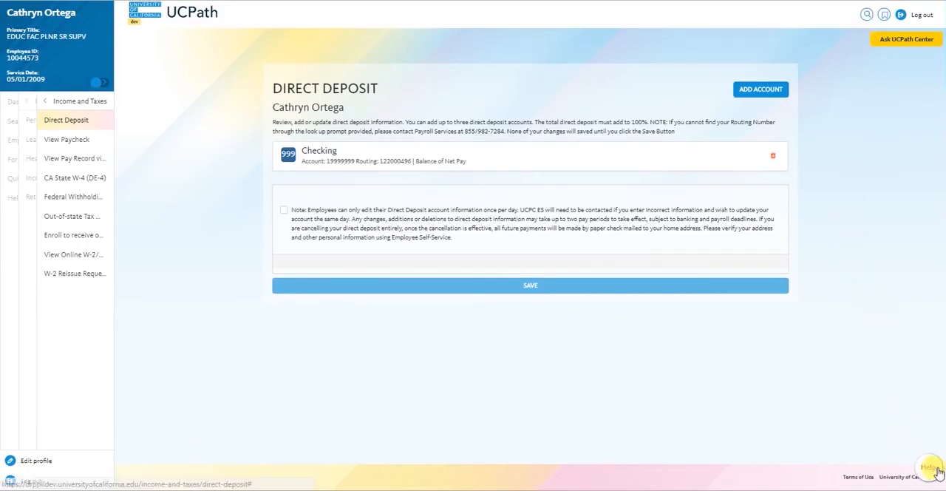
mouse_move(920, 397)
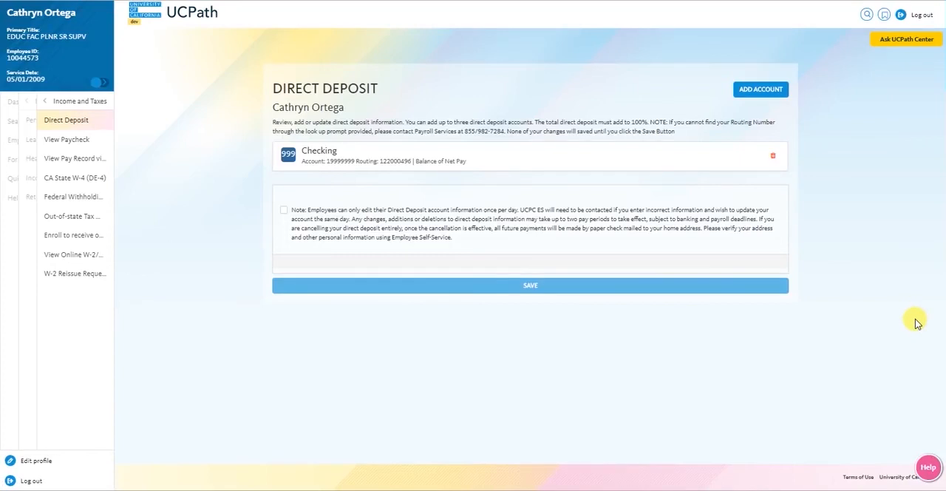
mouse_move(924, 319)
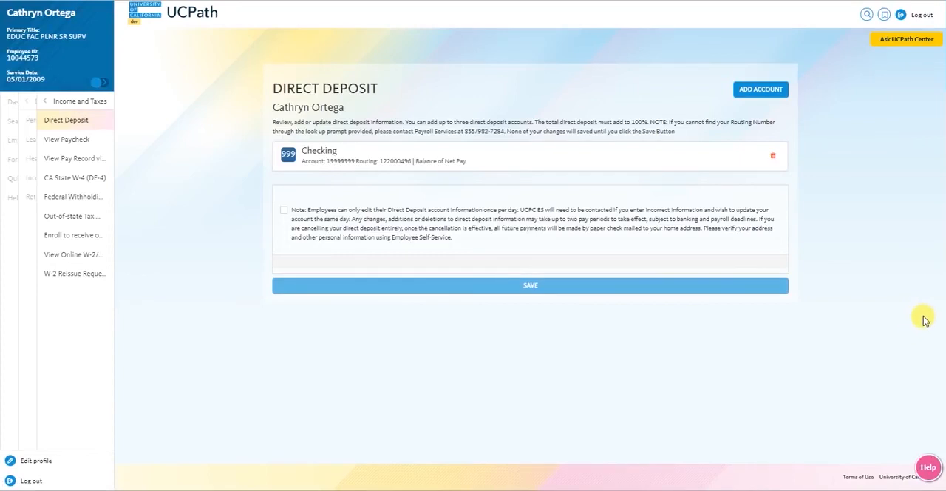
mouse_move(904, 43)
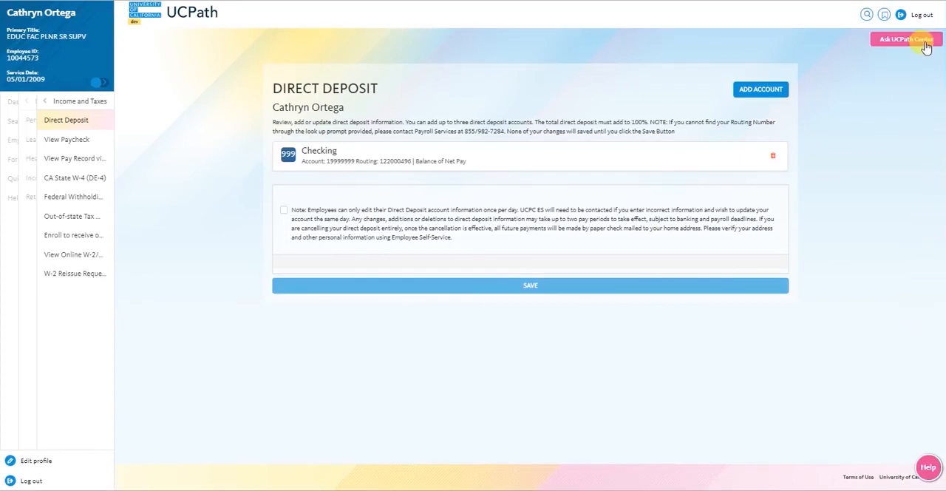